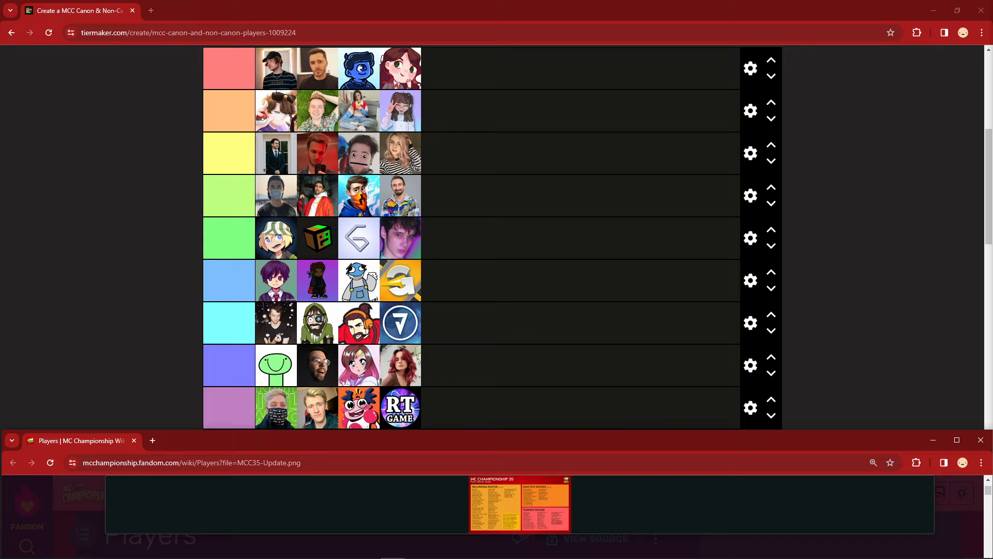
scroll("down", 3)
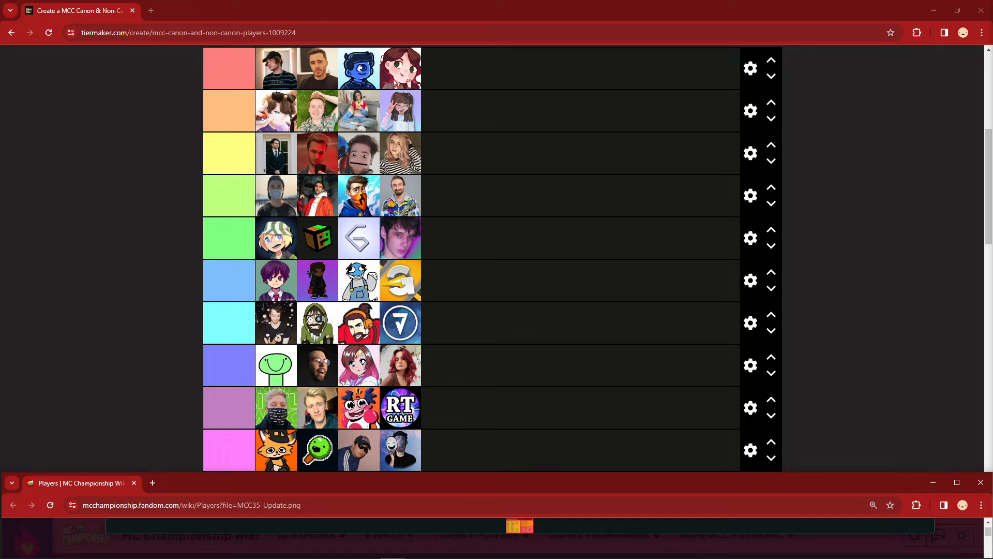